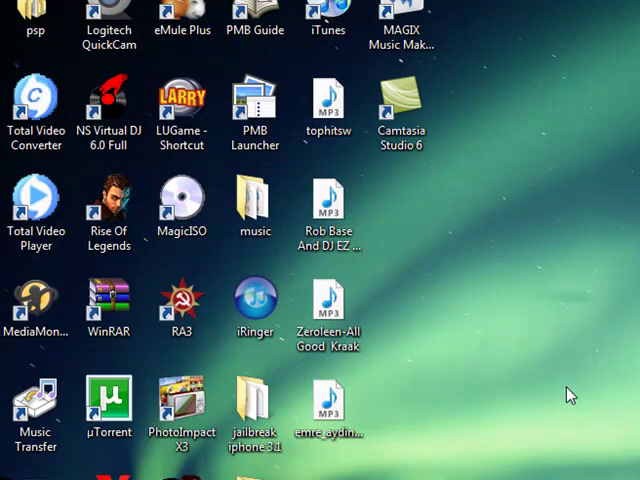
- Launch Total Video Converter from its desktop shortcut
left_click(37, 103)
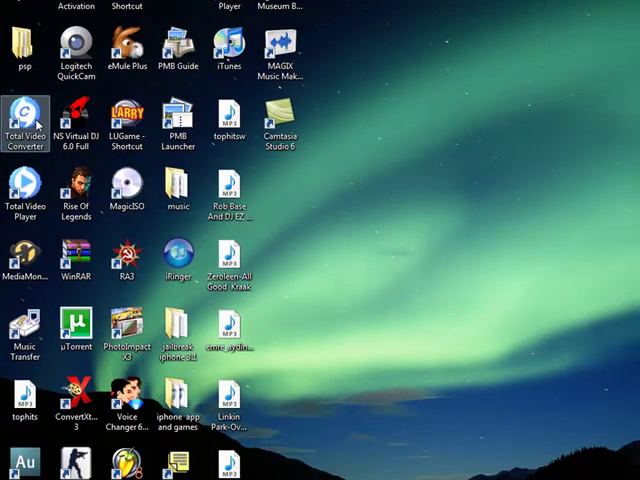
double_click(24, 115)
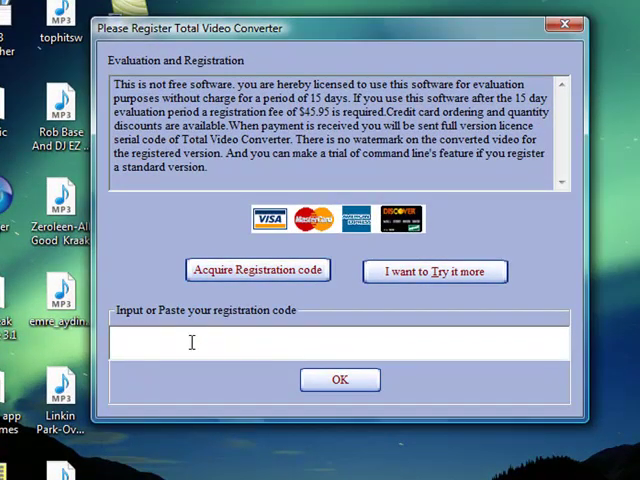
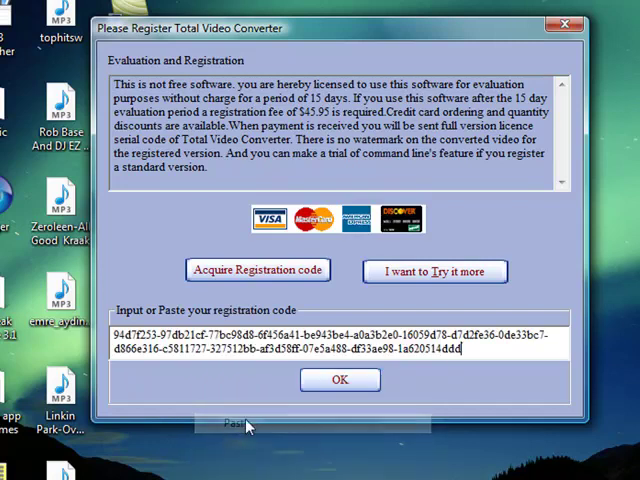
mouse_move(339, 380)
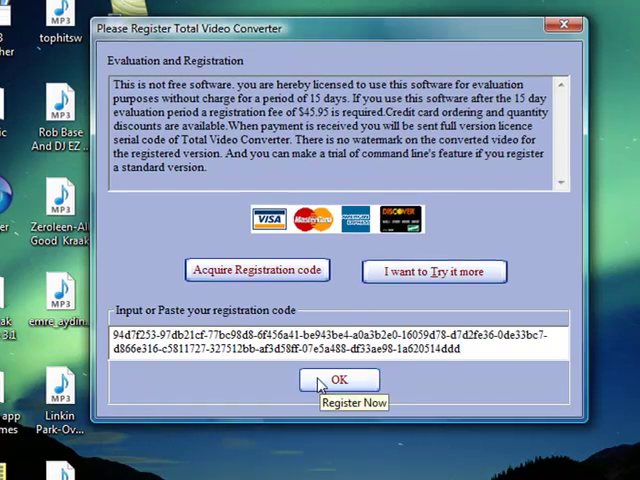
left_click(338, 380)
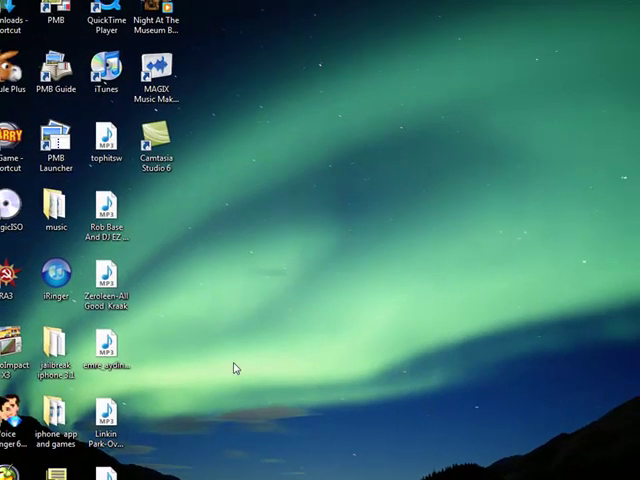
- Start a new conversion task to import the David Guetta feat. Akon AVI
left_click(93, 389)
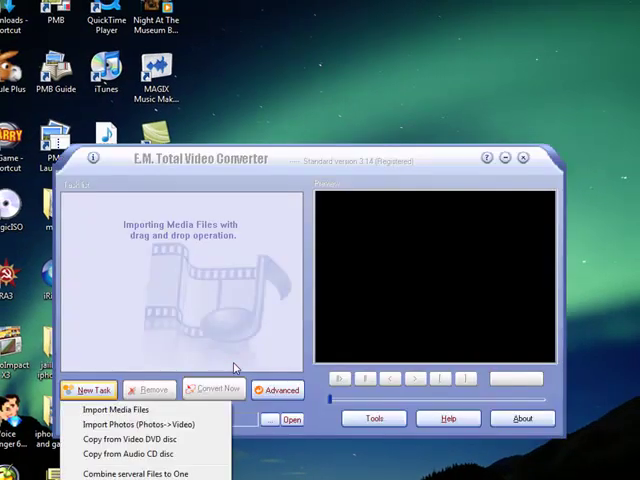
mouse_move(207, 163)
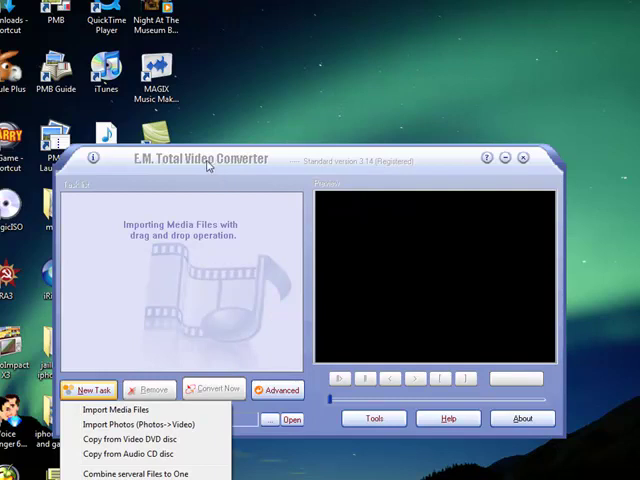
mouse_move(482, 205)
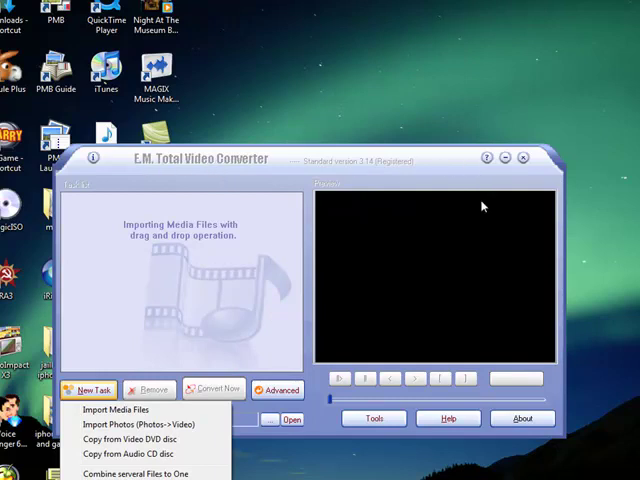
mouse_move(155, 167)
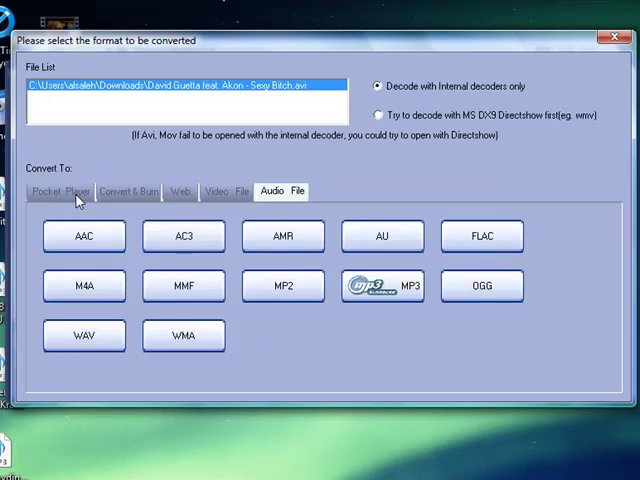
- Browse the format tabs and choose WAV under Audio File as the output format
left_click(58, 191)
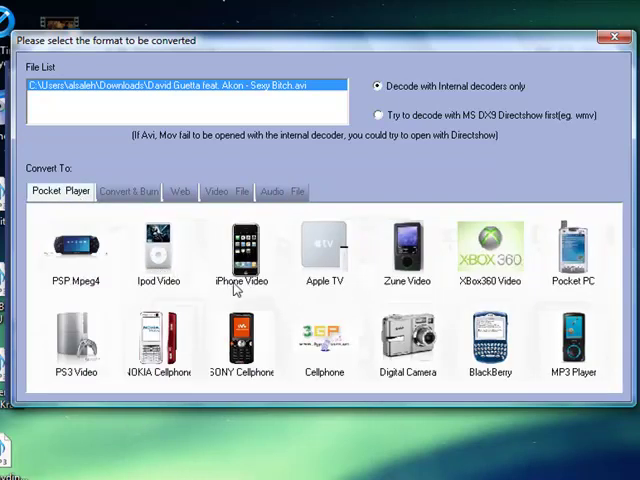
mouse_move(240, 250)
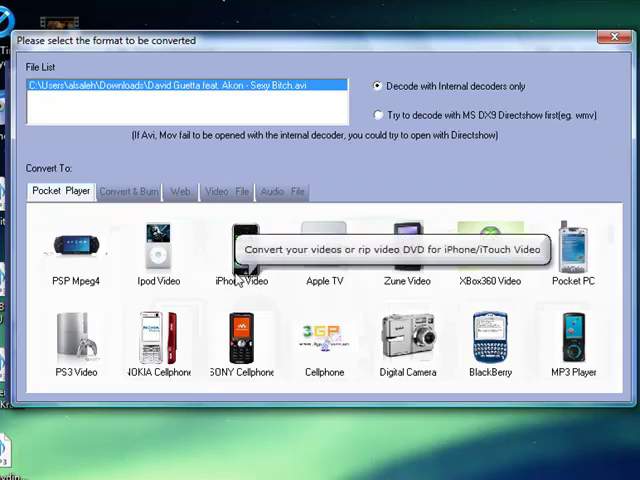
mouse_move(313, 305)
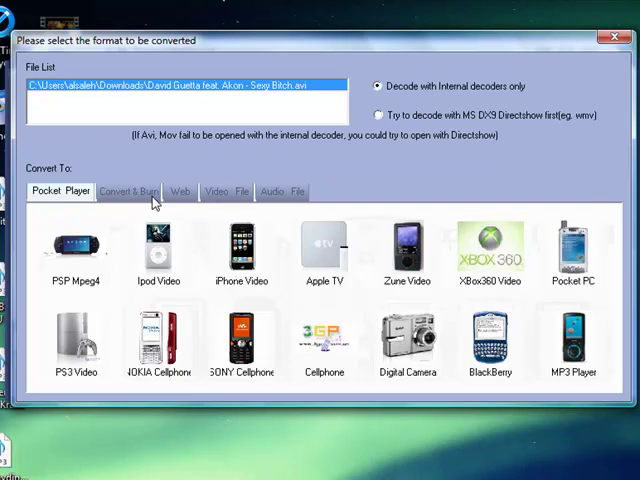
mouse_move(300, 192)
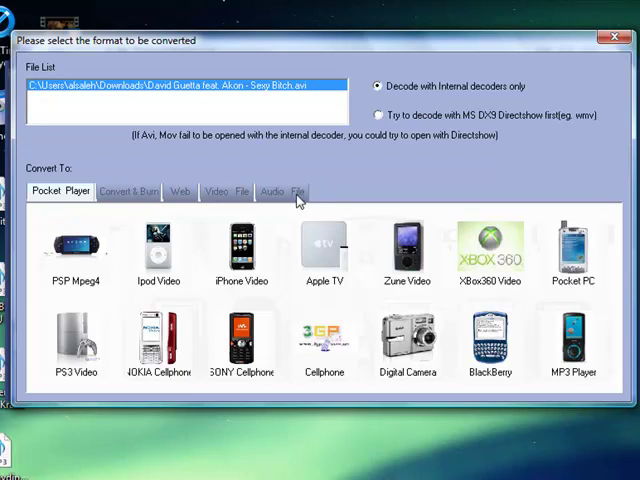
left_click(280, 191)
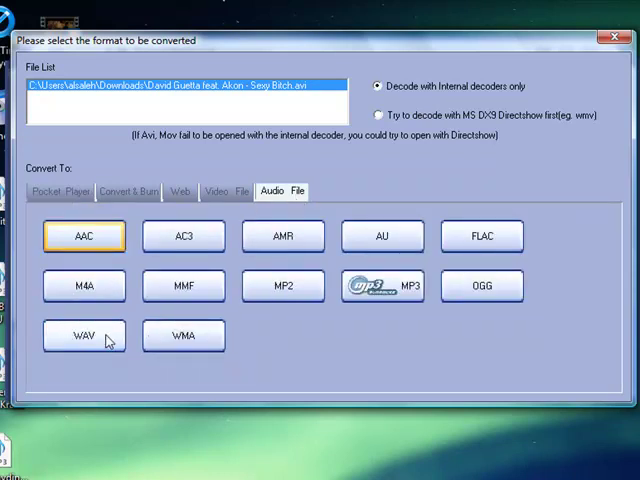
mouse_move(385, 290)
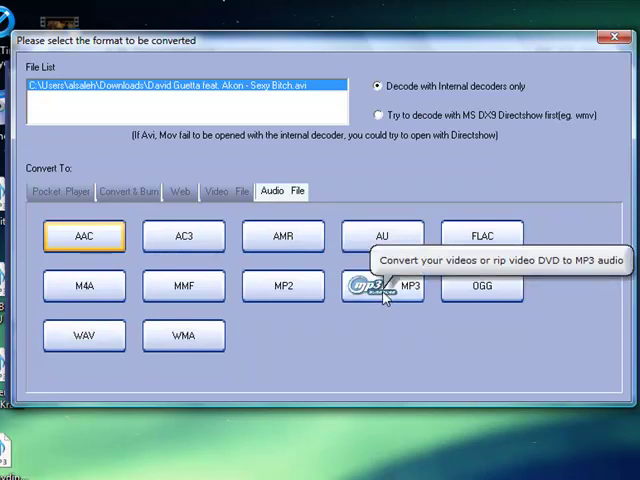
mouse_move(84, 335)
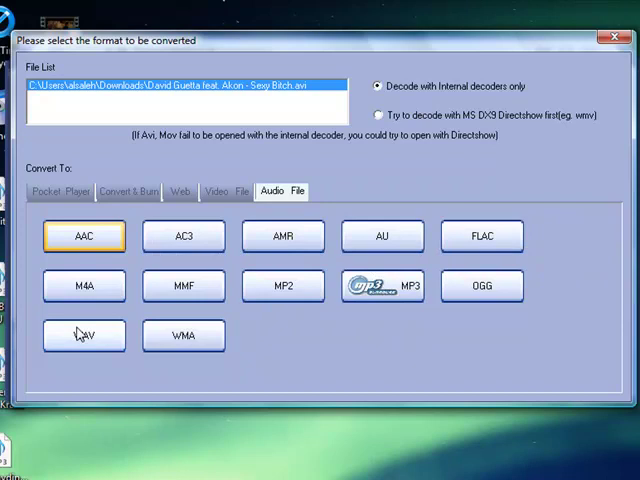
mouse_move(84, 335)
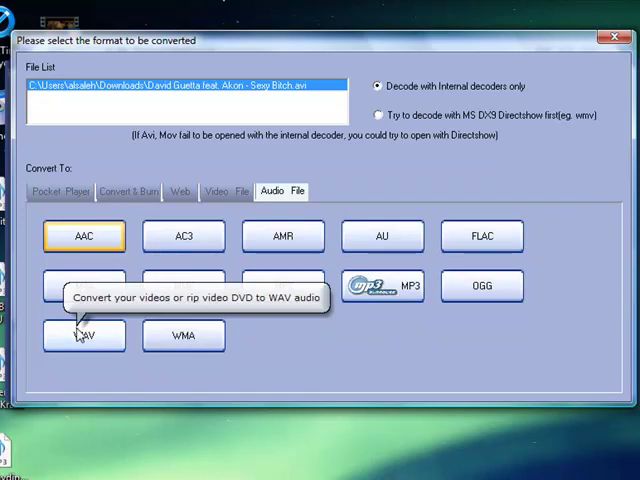
left_click(83, 335)
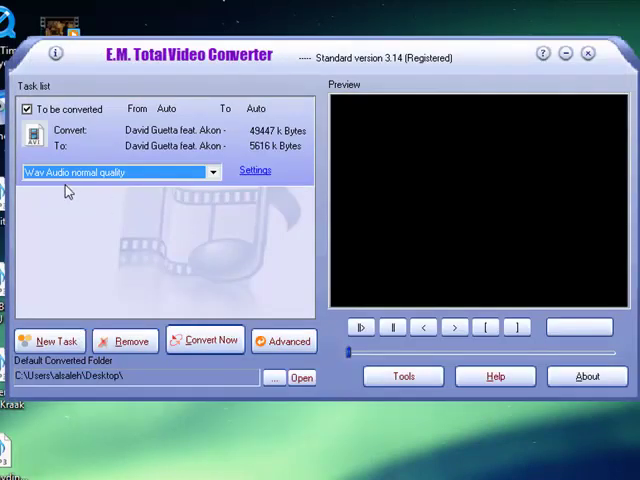
mouse_move(72, 180)
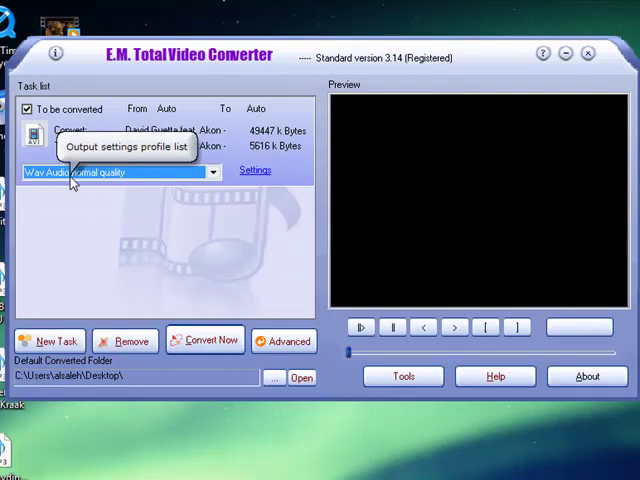
- Switch the task to the 'Wav Audio high quality' profile and start the conversion
left_click(211, 172)
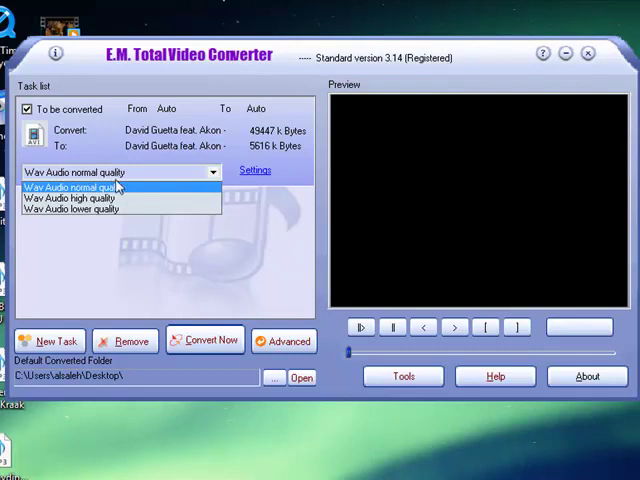
left_click(78, 198)
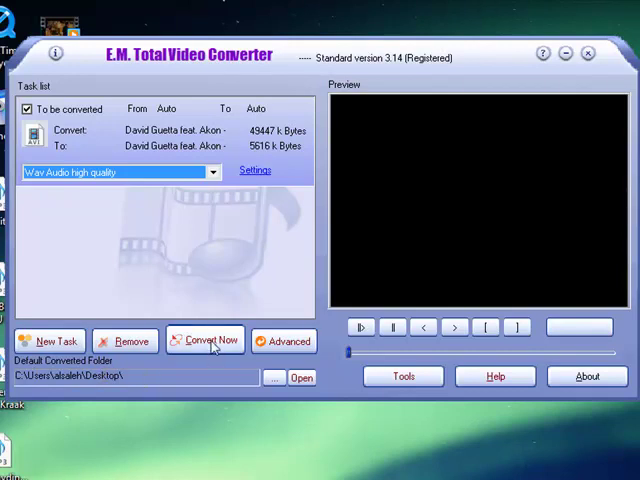
mouse_move(211, 340)
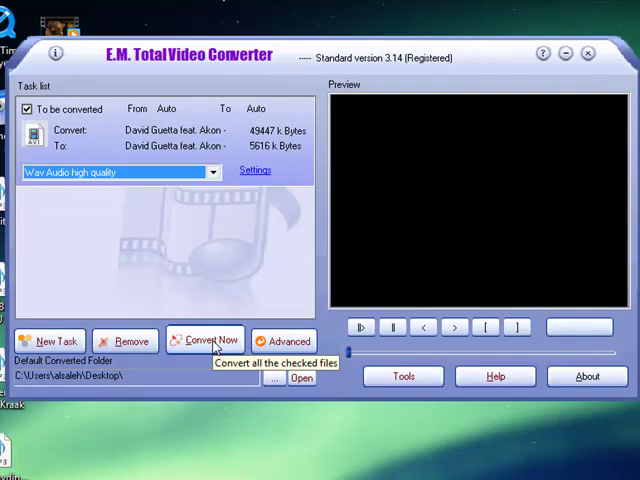
left_click(205, 340)
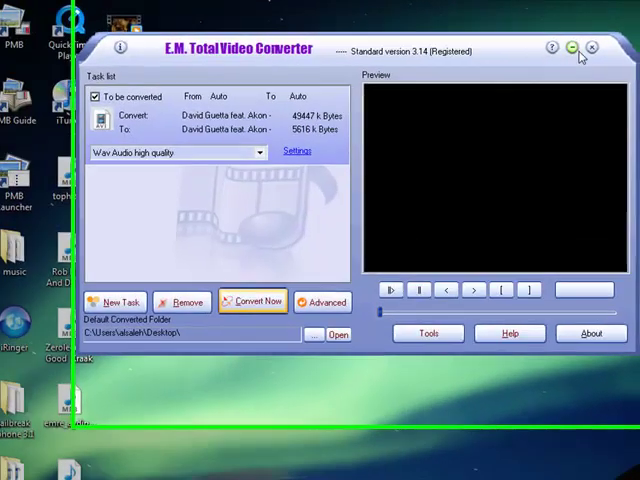
- Minimize the converter and play the new David Guetta WAV from the desktop
left_click(587, 46)
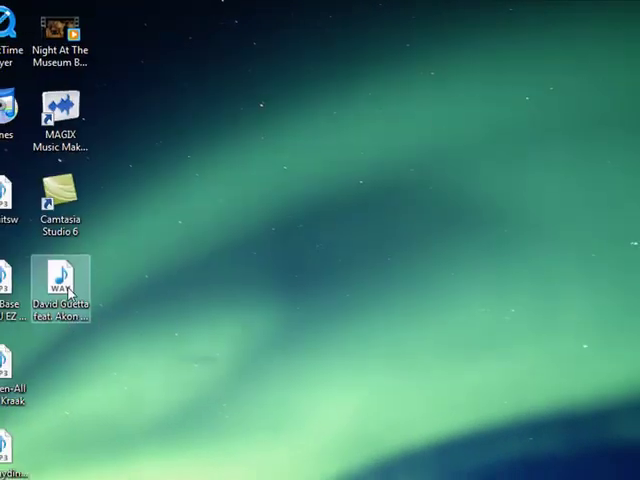
double_click(62, 278)
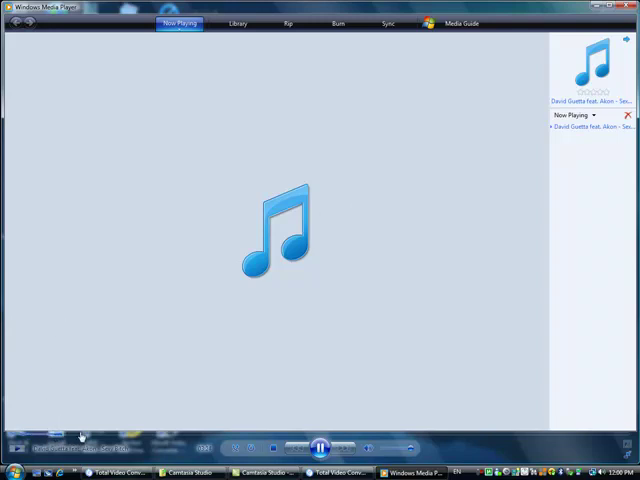
mouse_move(128, 424)
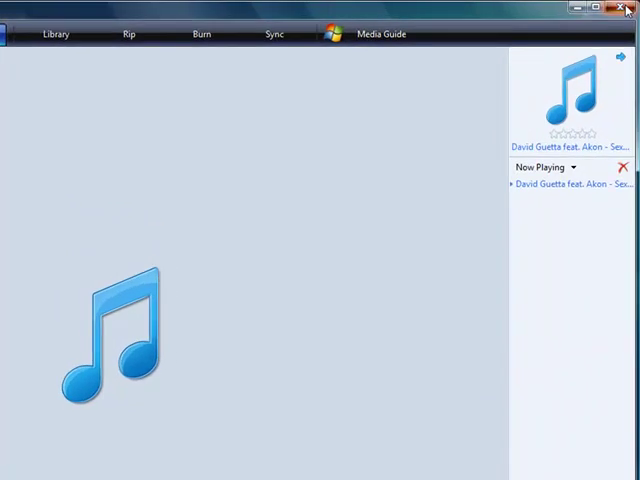
- Close Windows Media Player after listening to the WAV song
left_click(622, 9)
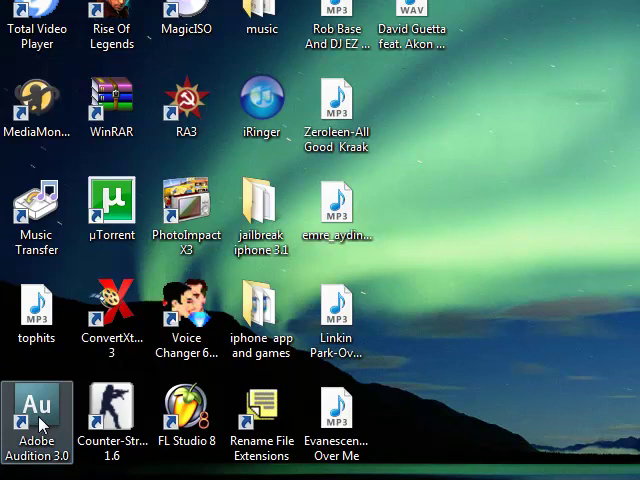
- Launch Adobe Audition 3.0 and dismiss its inactive audio input warning
double_click(37, 405)
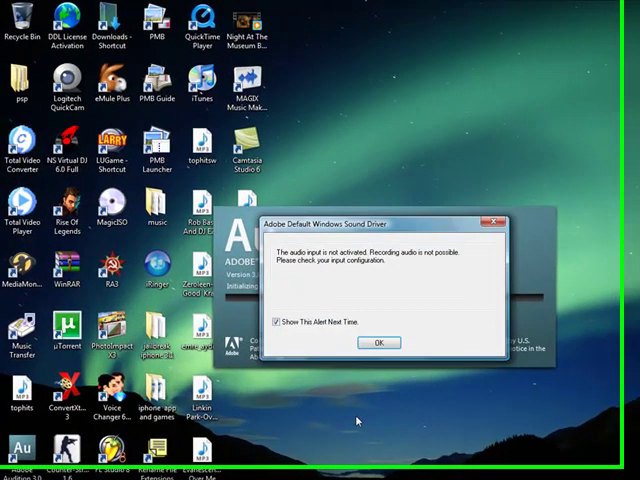
left_click(379, 342)
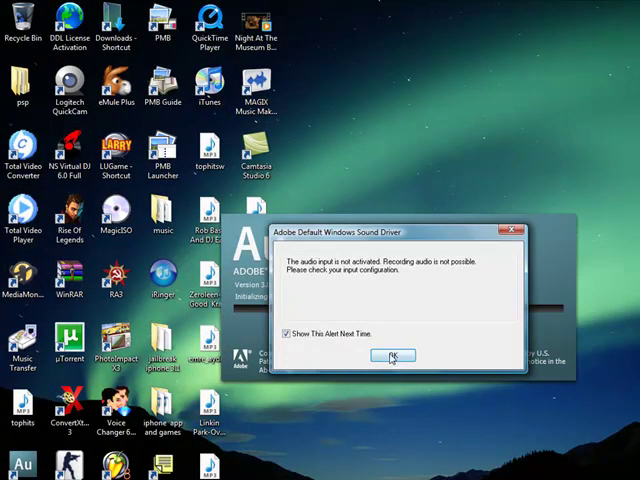
left_click(393, 357)
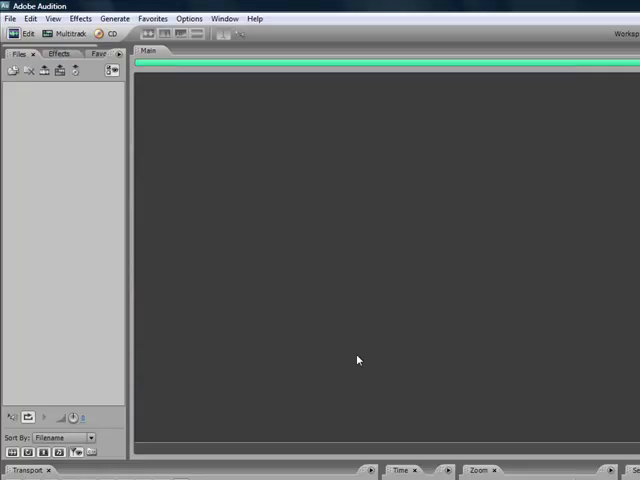
mouse_move(177, 67)
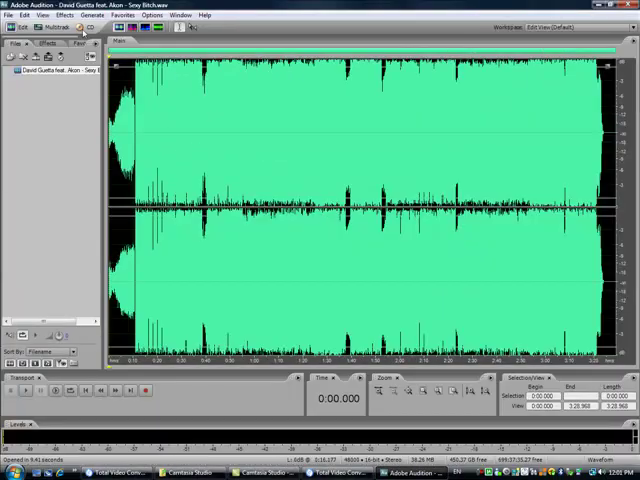
- In Save As, choose mp3PRO (*.mp3) and keep the encoder at 128 Kbps CBR
left_click(11, 27)
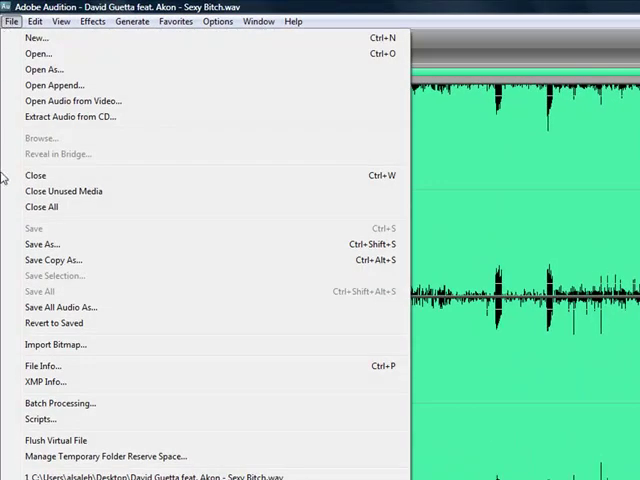
mouse_move(40, 247)
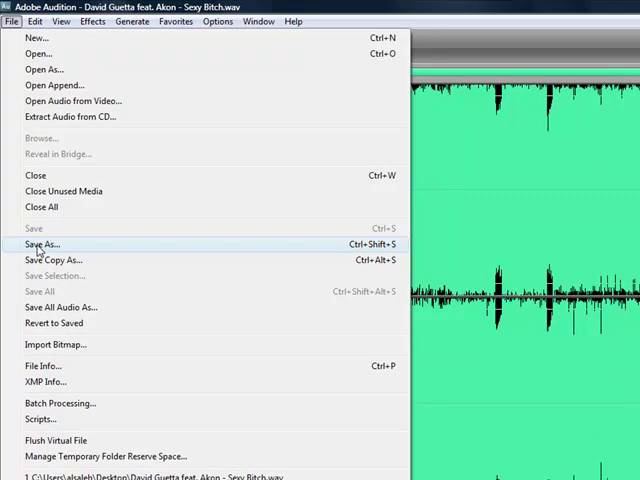
left_click(42, 244)
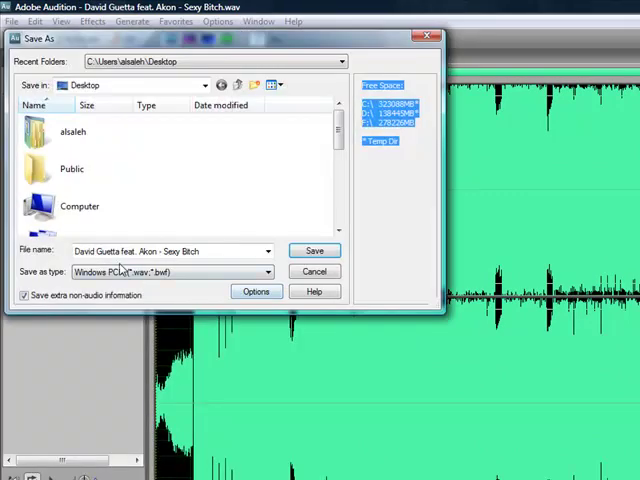
left_click(266, 271)
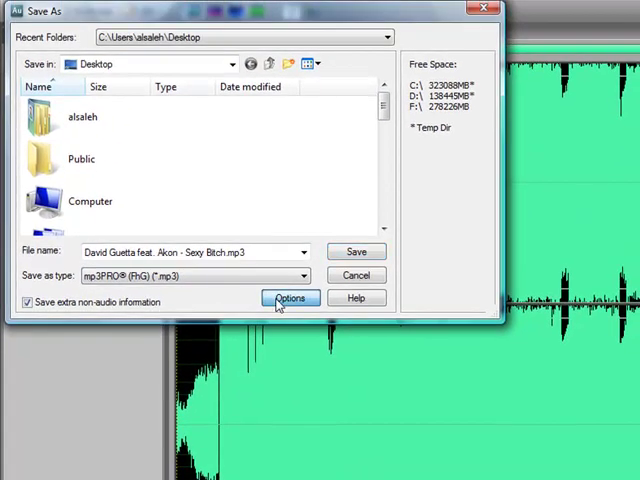
left_click(289, 298)
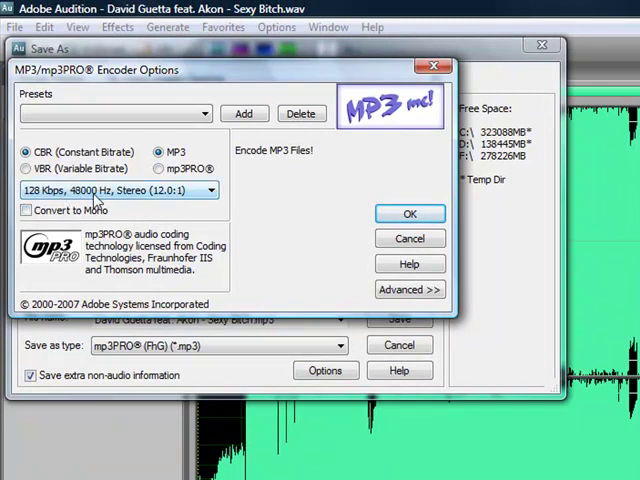
left_click(210, 190)
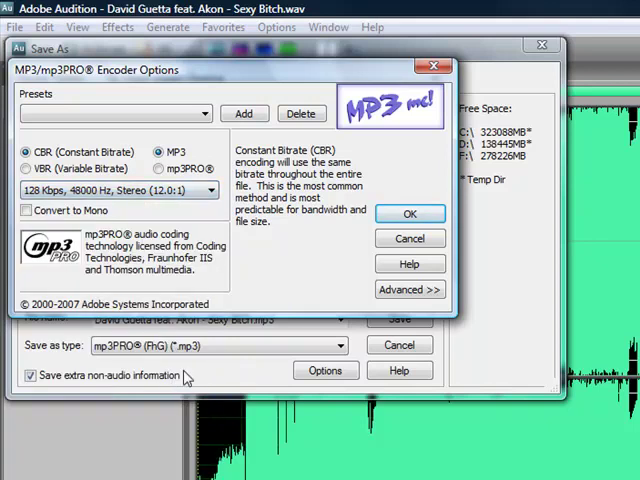
left_click(409, 213)
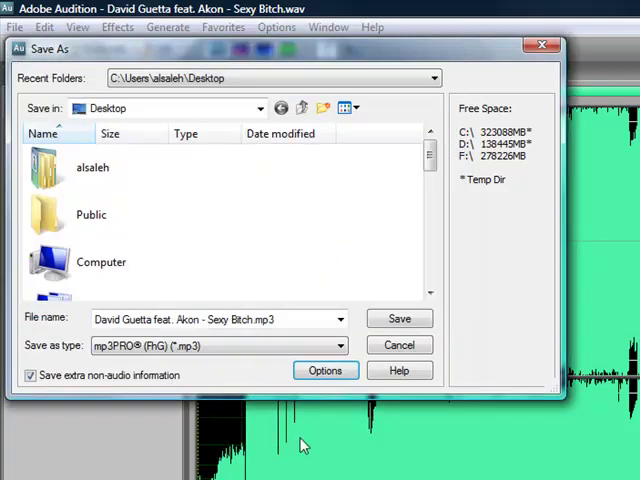
- Cancel the save for now and zoom in on the start of the song's waveform
left_click(399, 318)
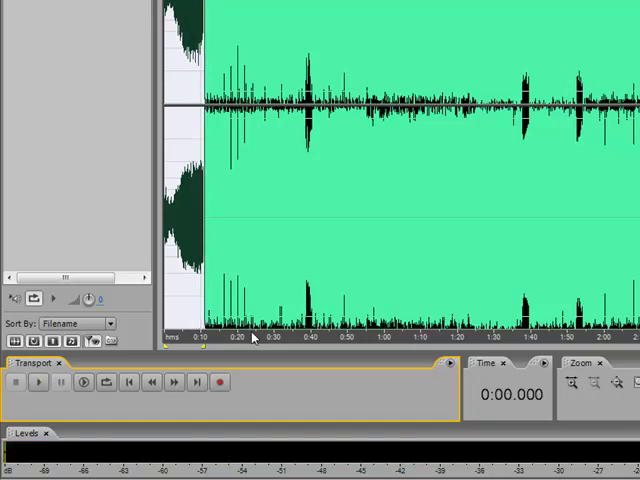
mouse_move(362, 388)
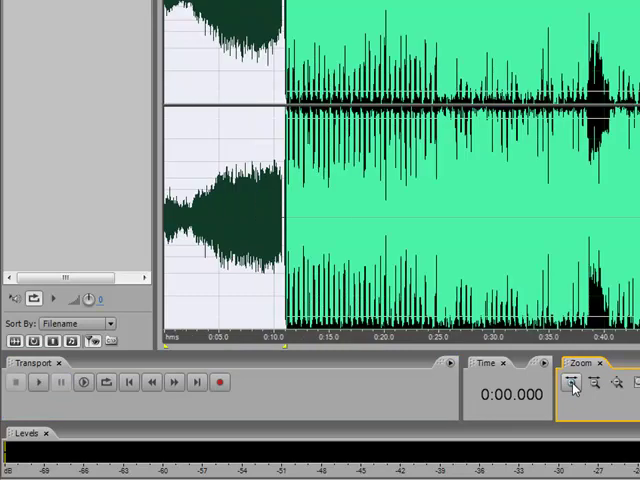
left_click(571, 388)
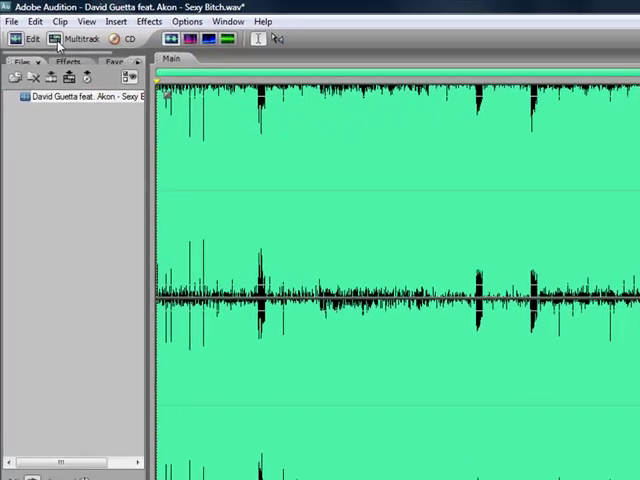
left_click(82, 39)
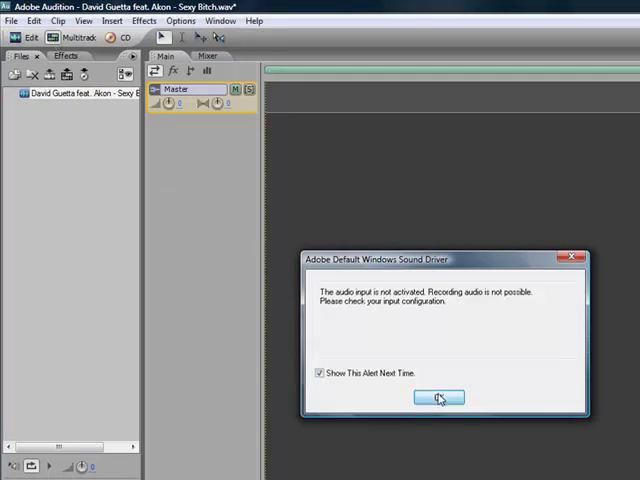
left_click(436, 397)
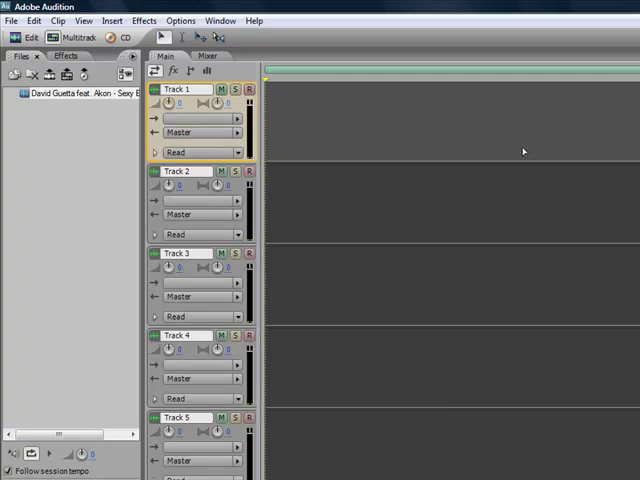
mouse_move(515, 150)
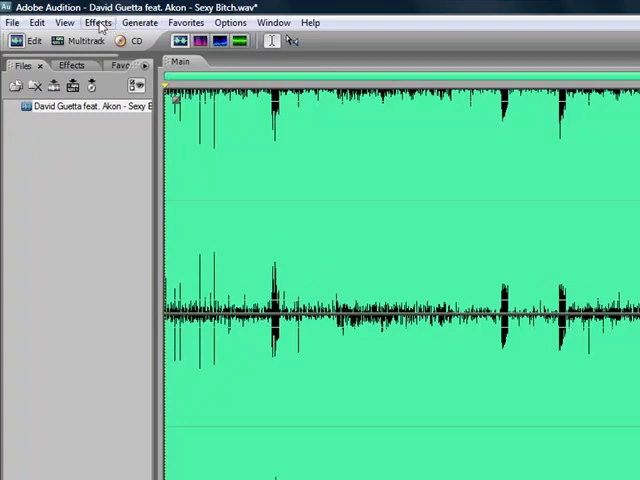
- Start Save As for the trimmed David Guetta song, keeping Desktop as the location
left_click(101, 22)
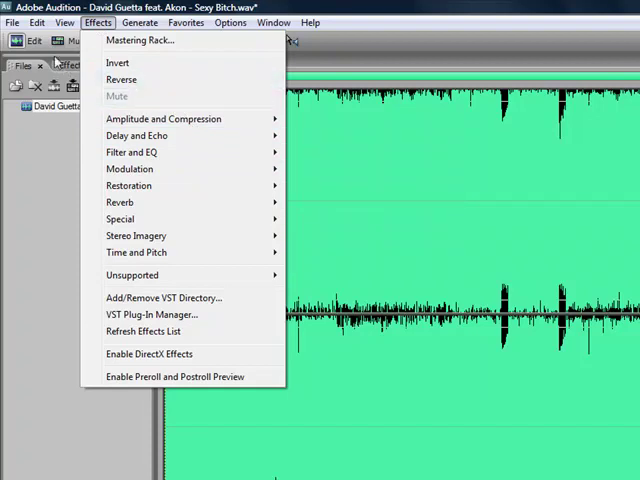
left_click(11, 21)
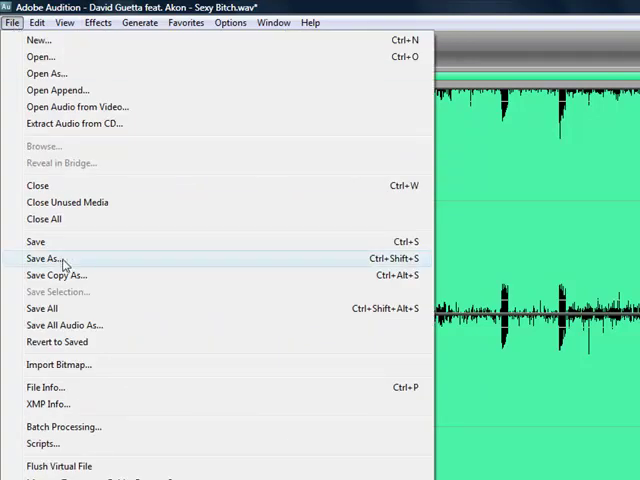
left_click(43, 259)
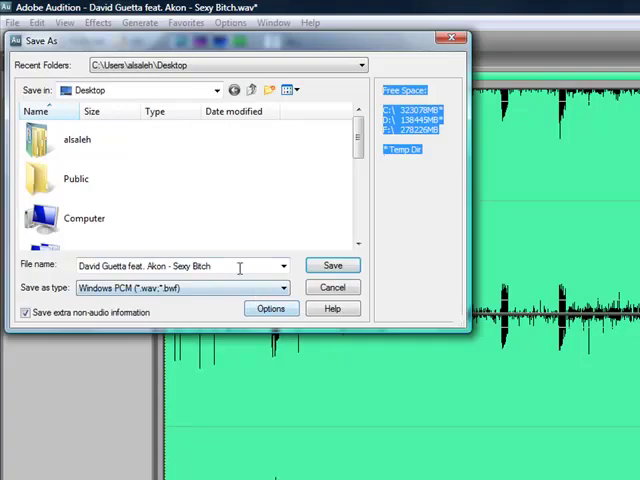
left_click(216, 90)
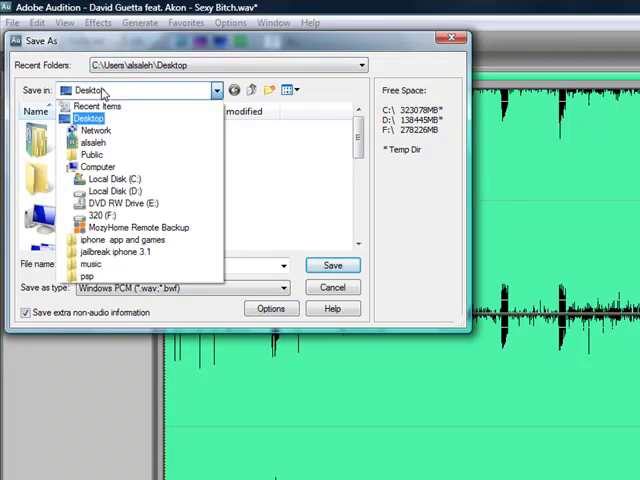
left_click(87, 118)
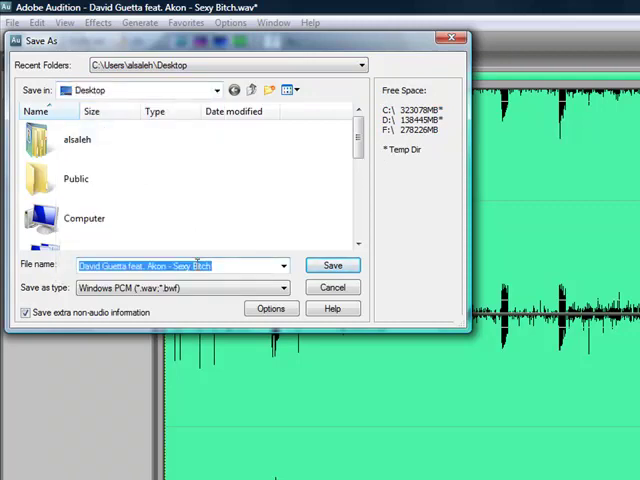
- Save the song as mp3PRO (*.mp3), bringing up the lower-fidelity format warning
left_click(283, 288)
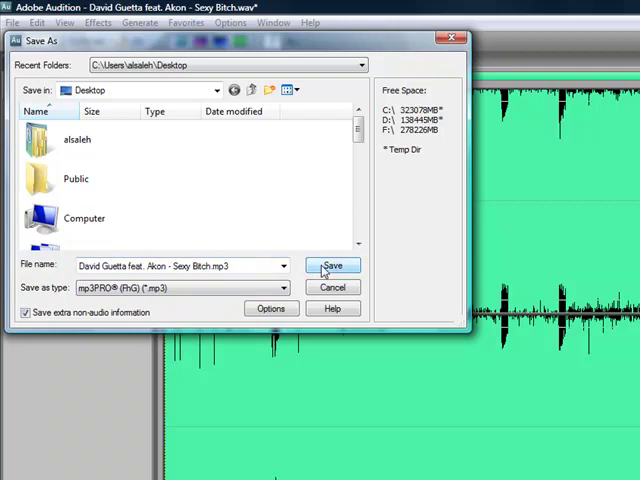
left_click(332, 266)
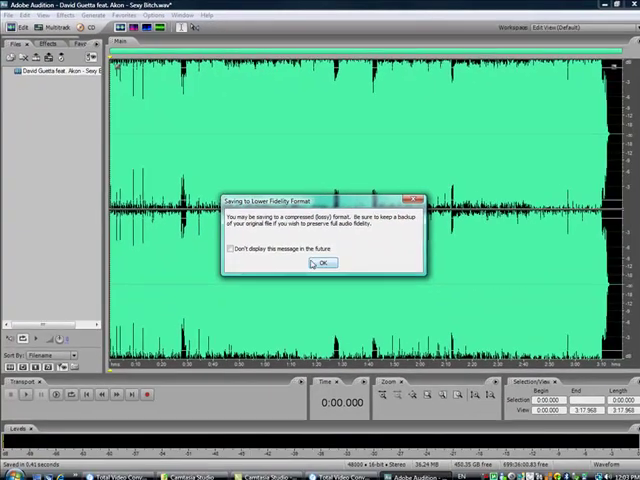
- Accept the Saving to Lower Fidelity Format warning so the MP3 finishes saving
left_click(321, 263)
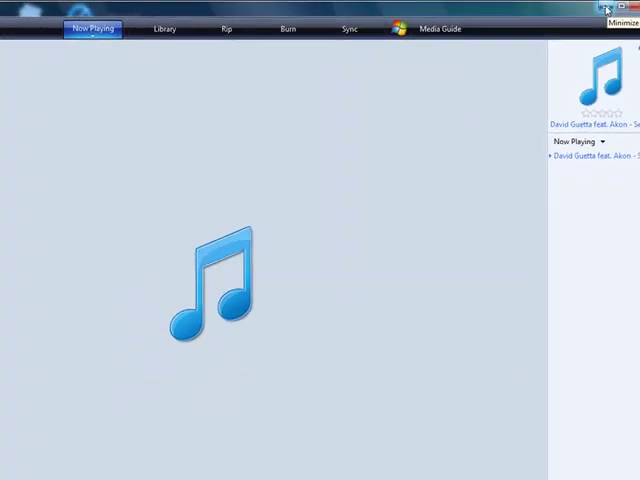
- Minimize Windows Media Player and play the new MP3 from the desktop
left_click(617, 16)
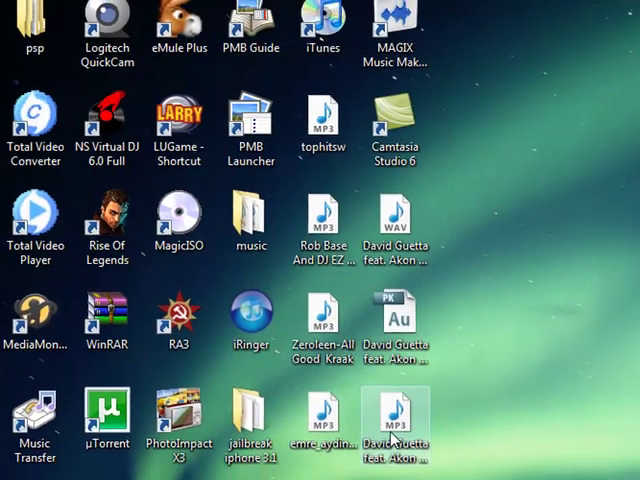
double_click(404, 423)
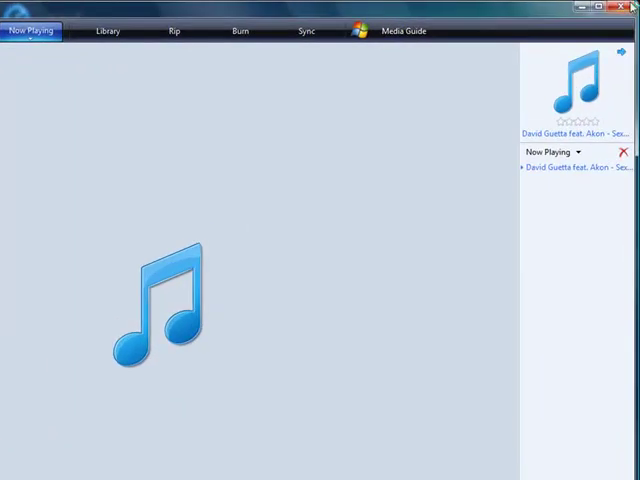